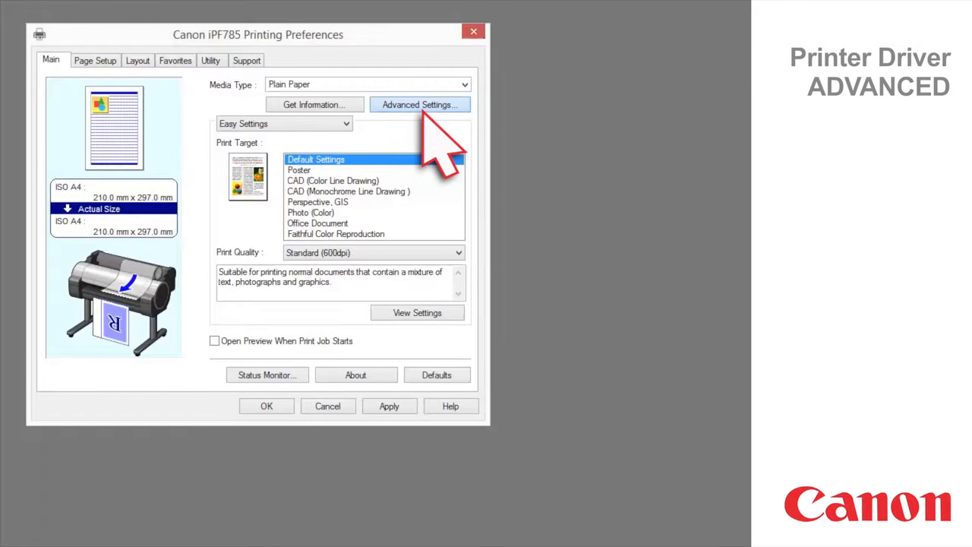
Expand the Main tab's settings mode dropdown to show Easy Settings and Advanced Settings
click(419, 104)
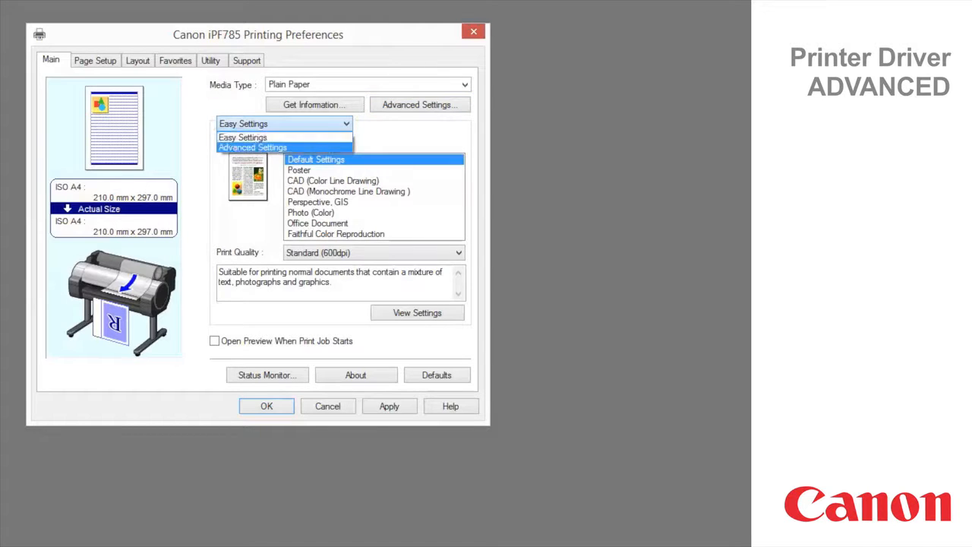
Choose Advanced Settings as the print settings mode on the Main tab
click(253, 146)
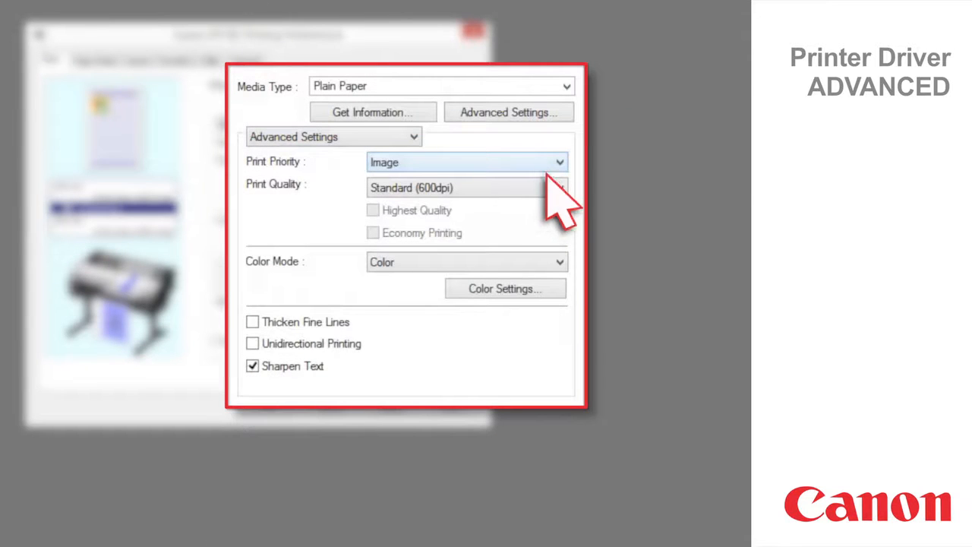
click(559, 161)
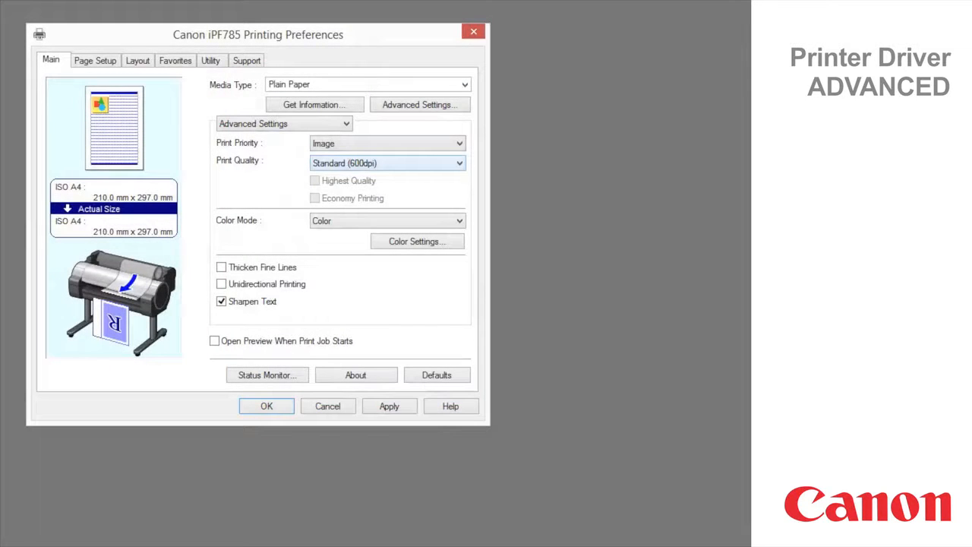
mouse_move(274, 205)
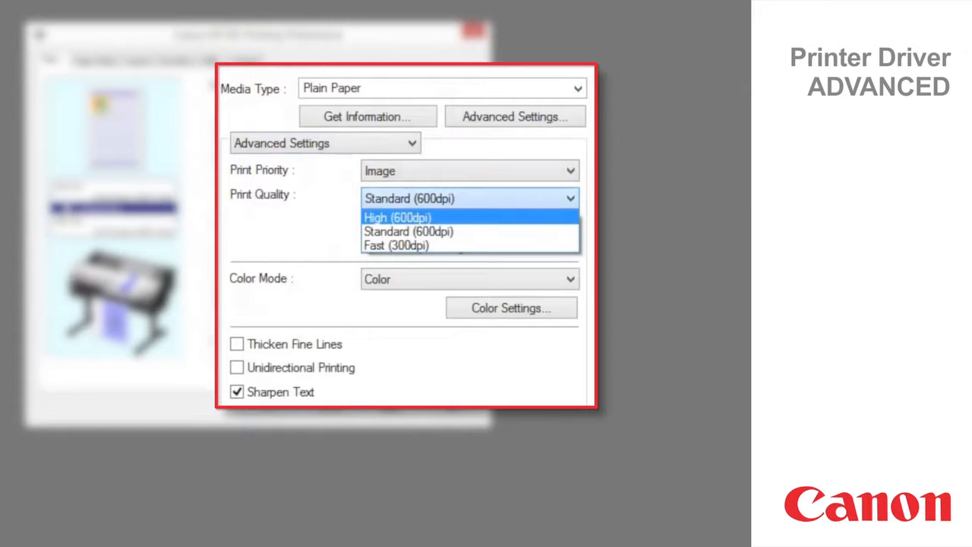
mouse_move(408, 231)
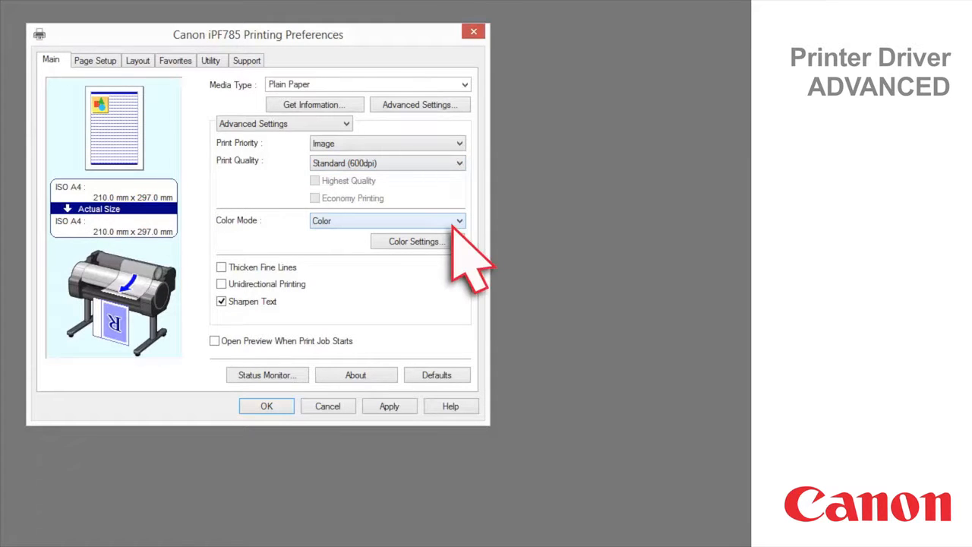
click(456, 220)
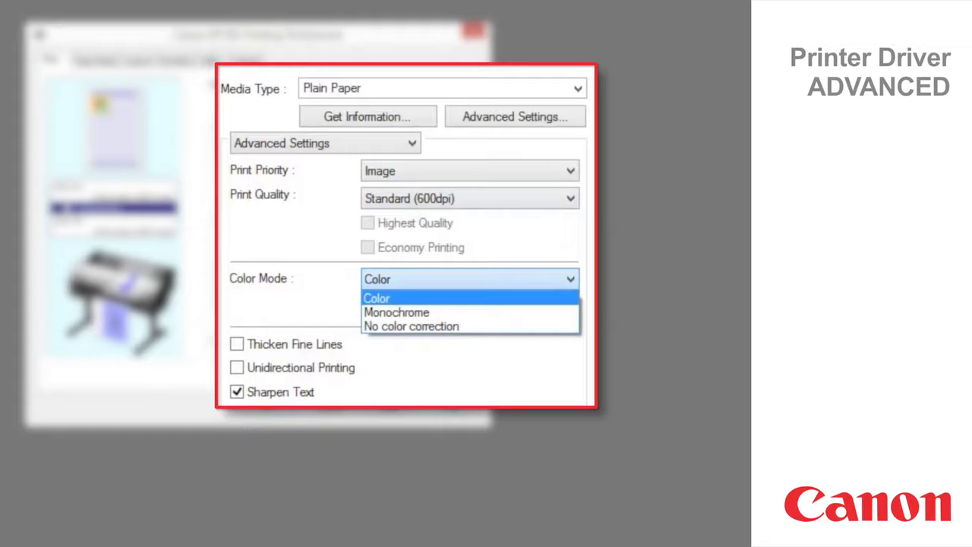
click(377, 297)
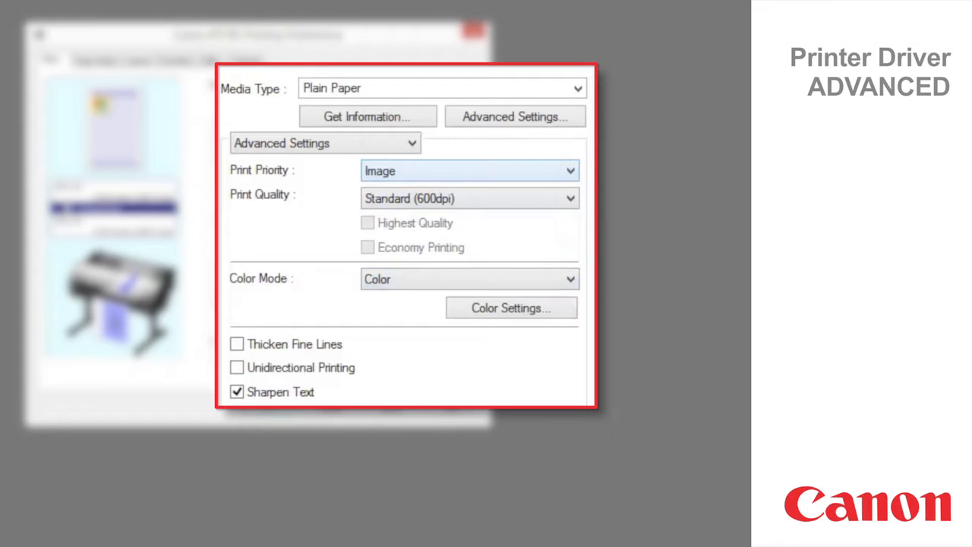
Set Print Priority to Line Drawing/Text and keep Color as the colour mode
click(566, 170)
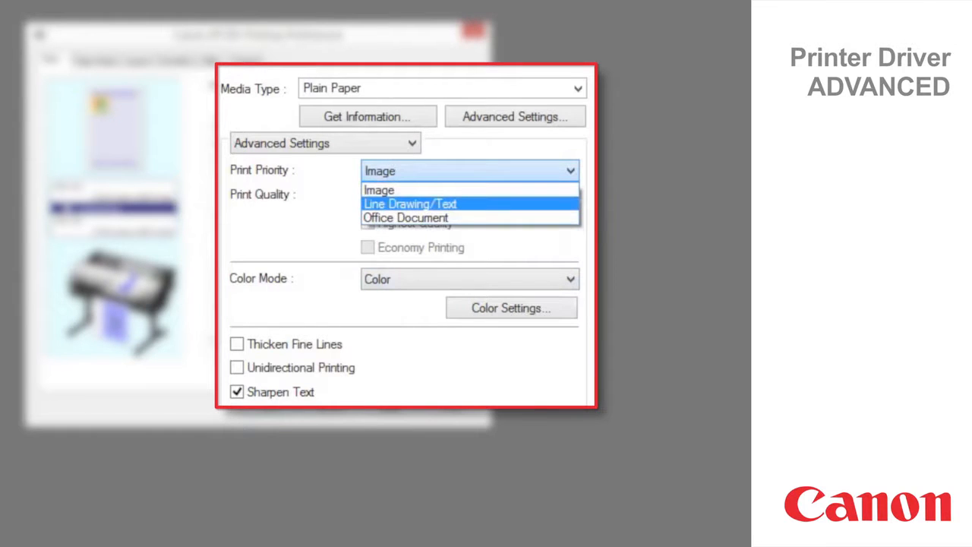
click(410, 203)
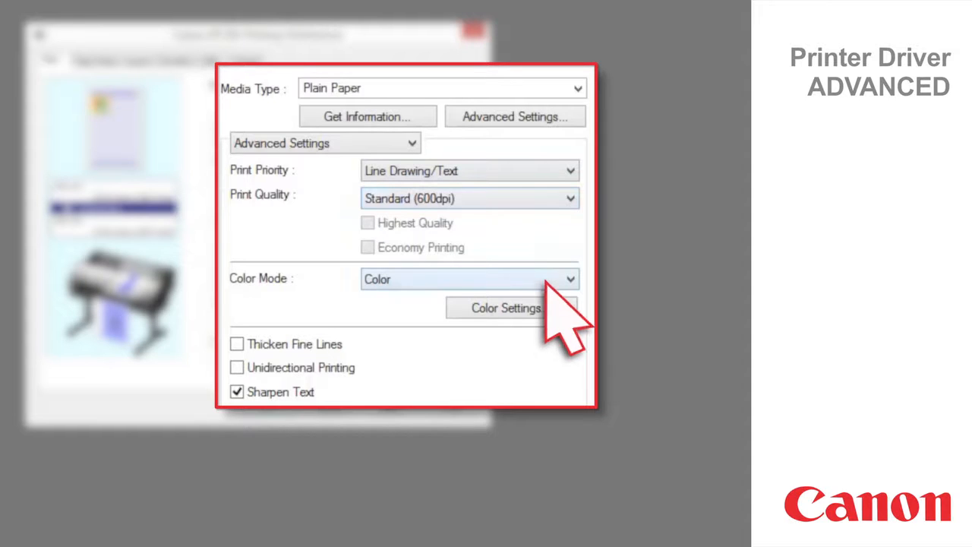
click(567, 278)
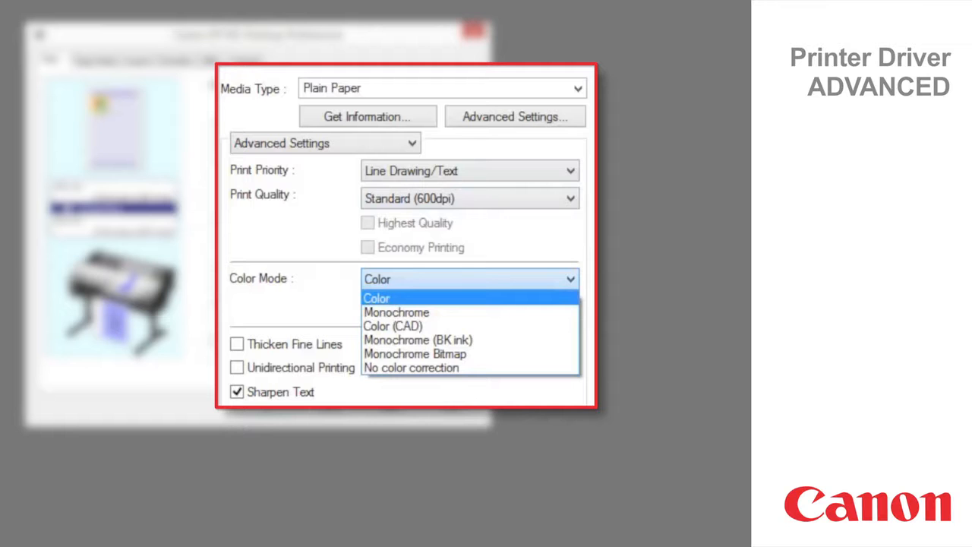
click(377, 298)
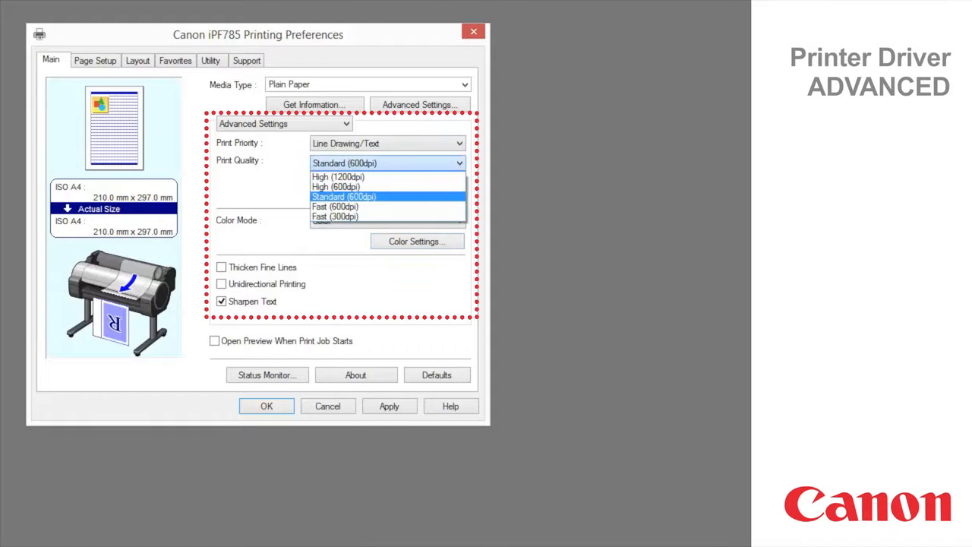
mouse_move(336, 177)
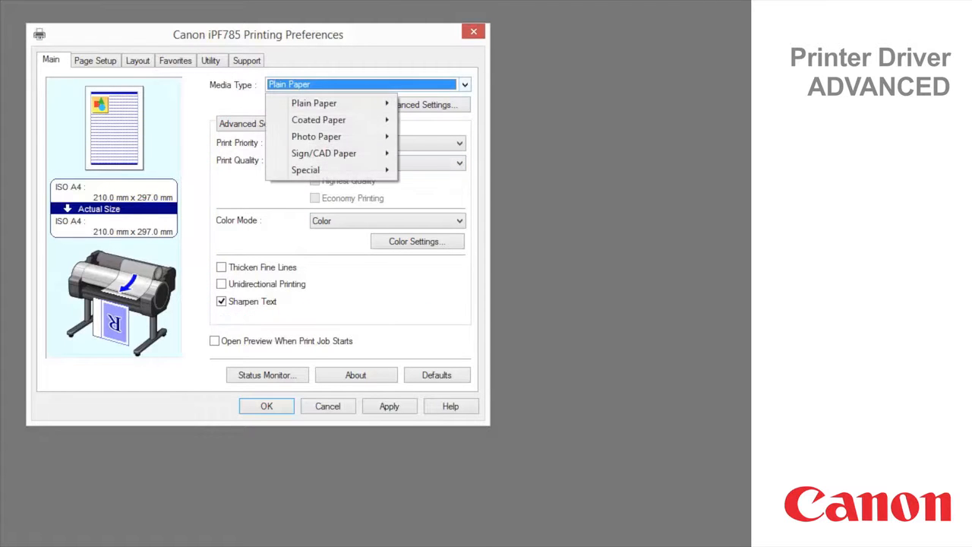
mouse_move(318, 119)
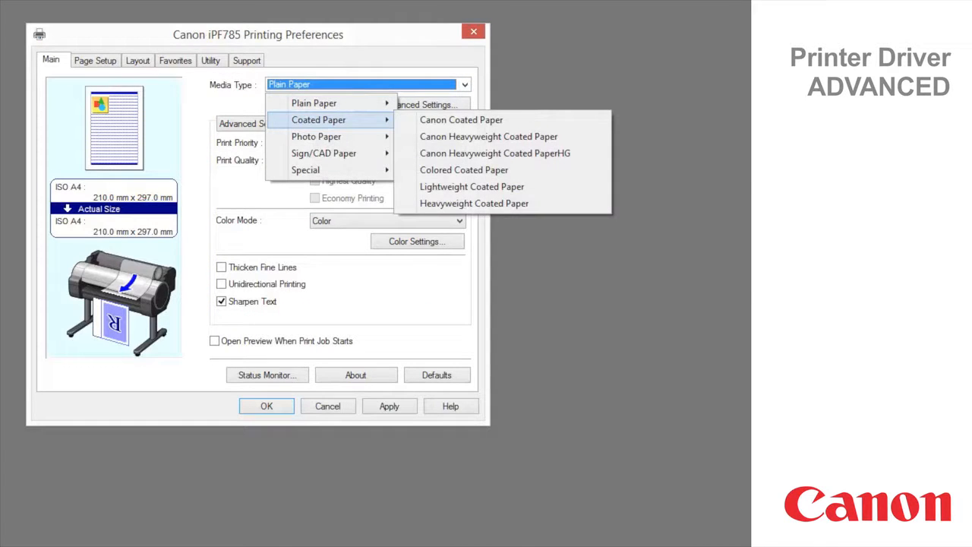
mouse_move(488, 136)
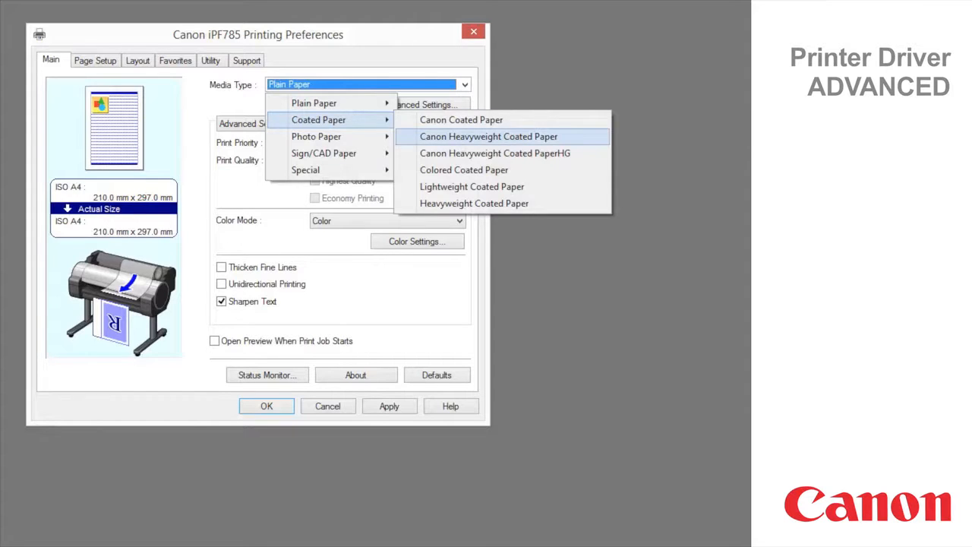
Select Canon Heavyweight Coated Paper as media type and enable Thicken Fine Lines
click(488, 136)
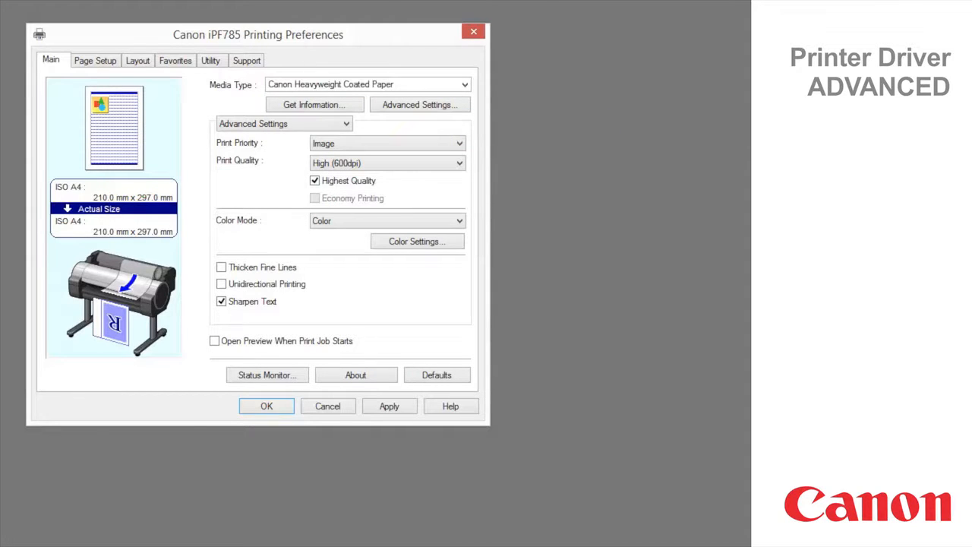
click(221, 266)
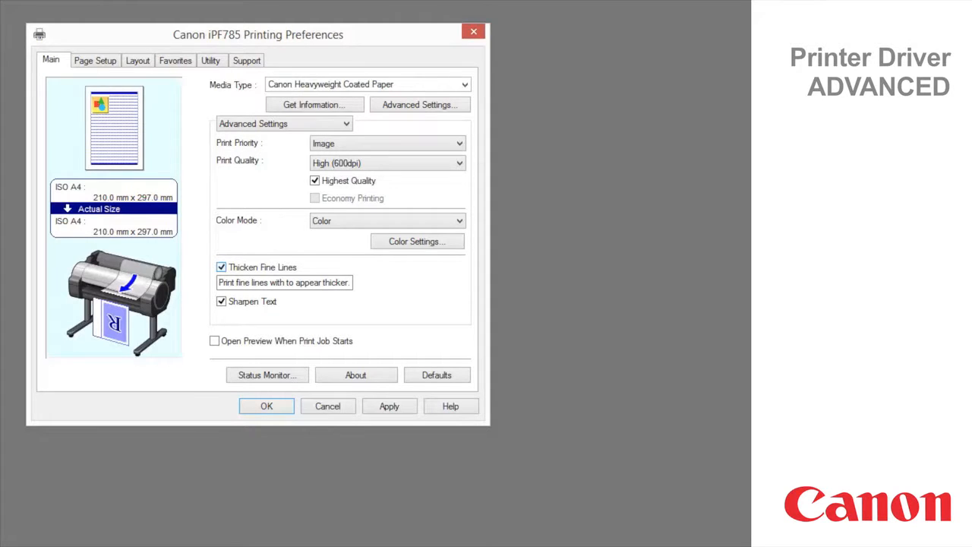
On Page Setup, define a custom 210 x 297 mm paper size
click(102, 60)
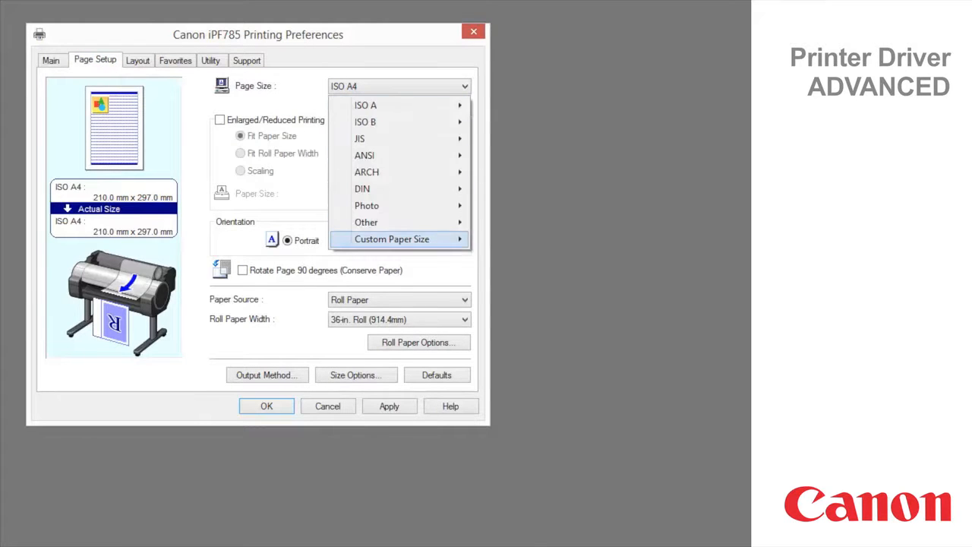
click(392, 238)
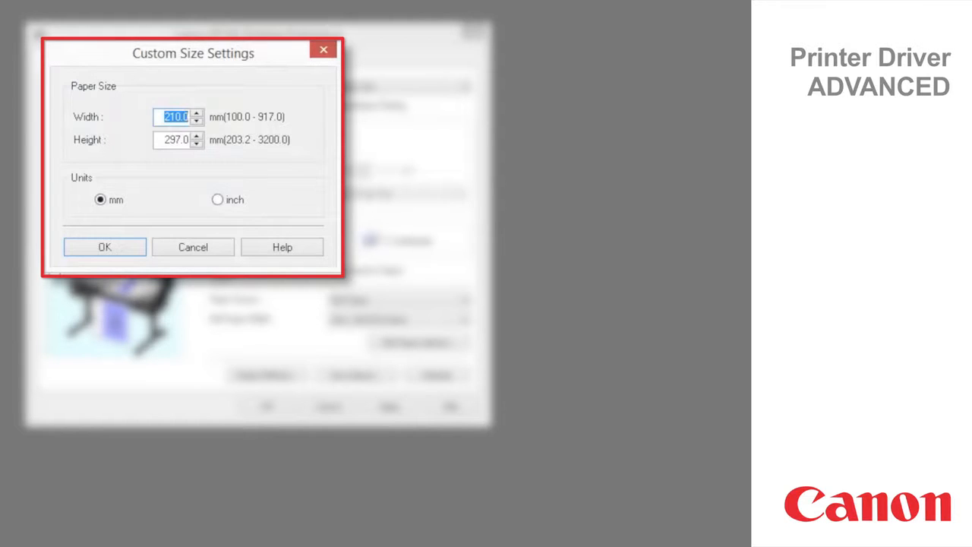
click(104, 246)
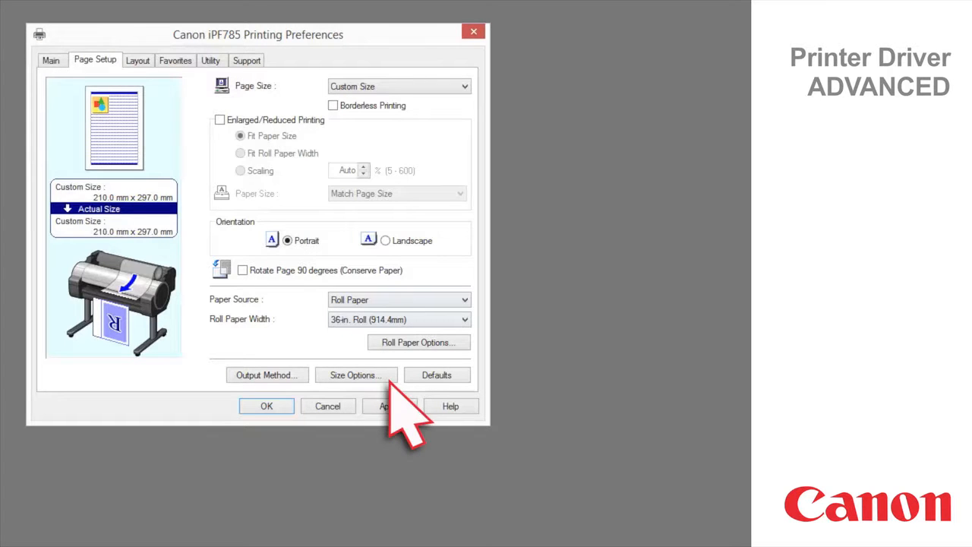
click(355, 374)
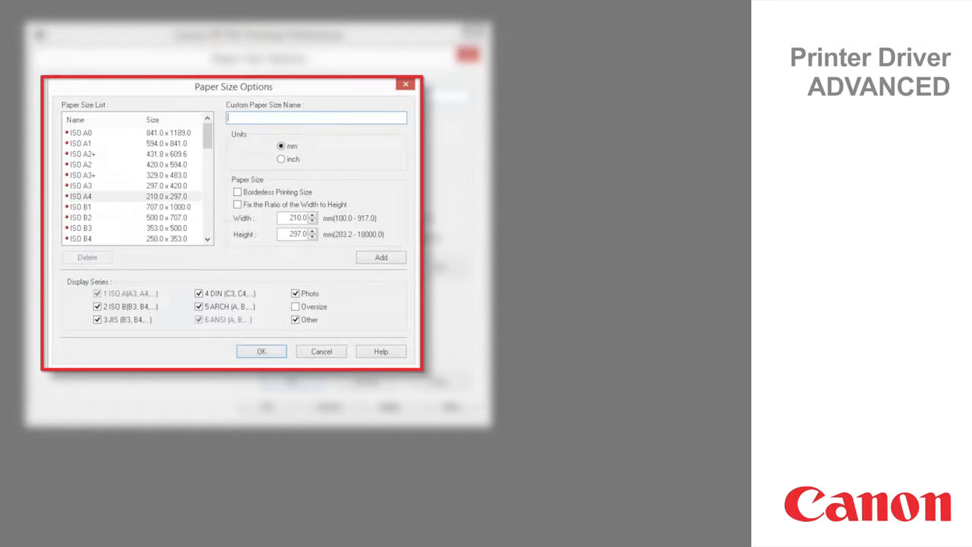
click(261, 351)
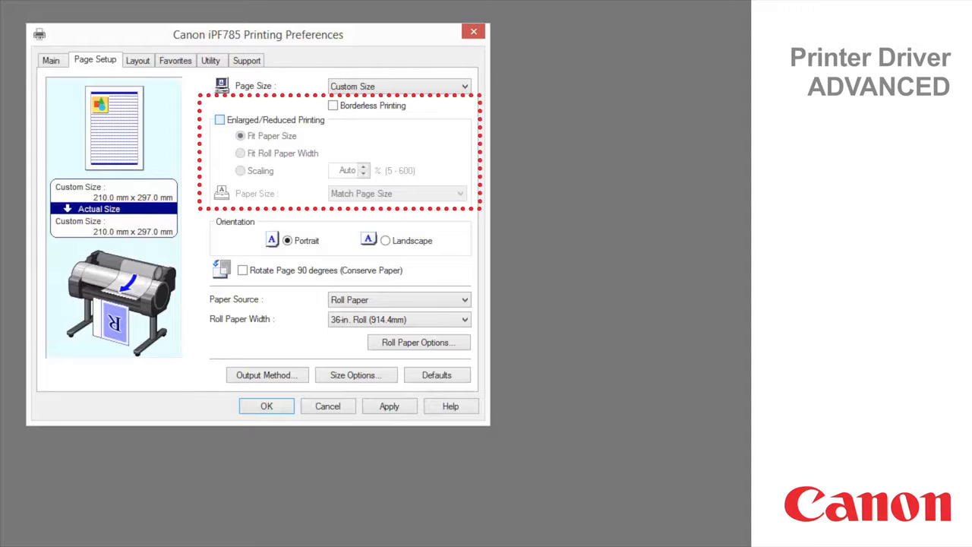
Enable Enlarged/Reduced Printing at 36-inch roll width, with output matching page size
click(220, 120)
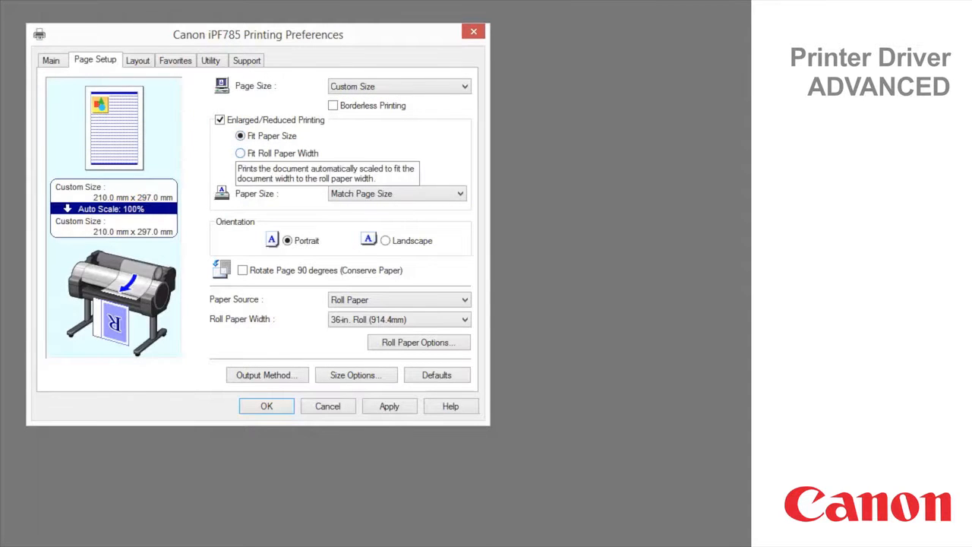
click(219, 152)
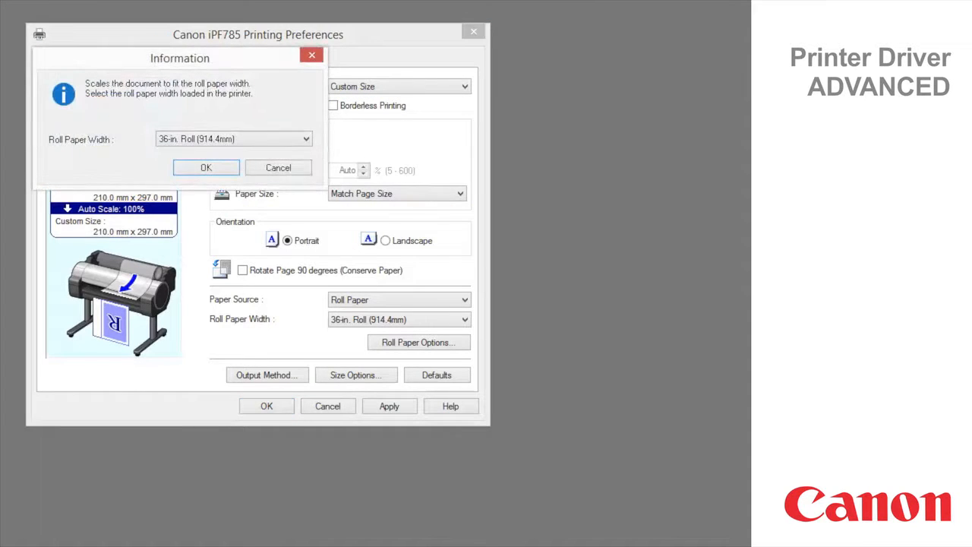
click(205, 167)
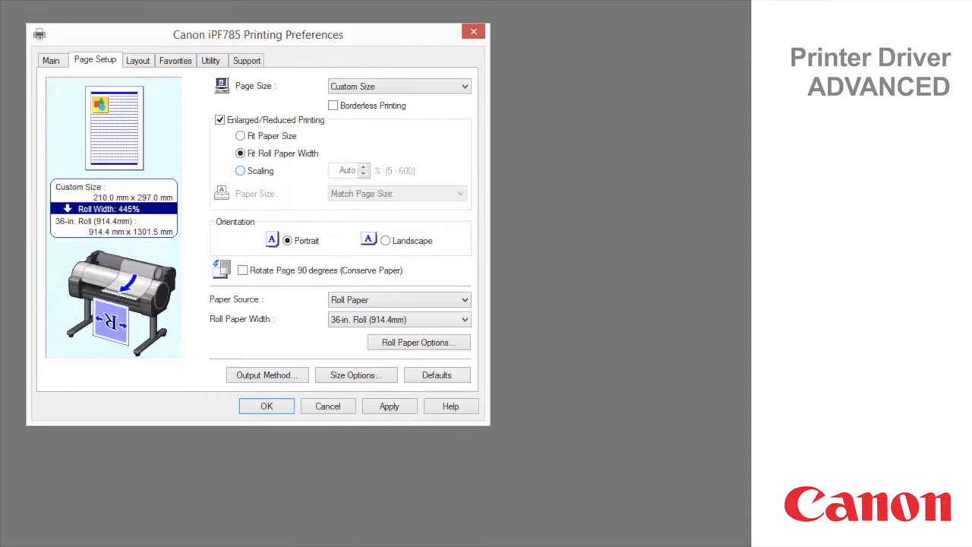
click(459, 192)
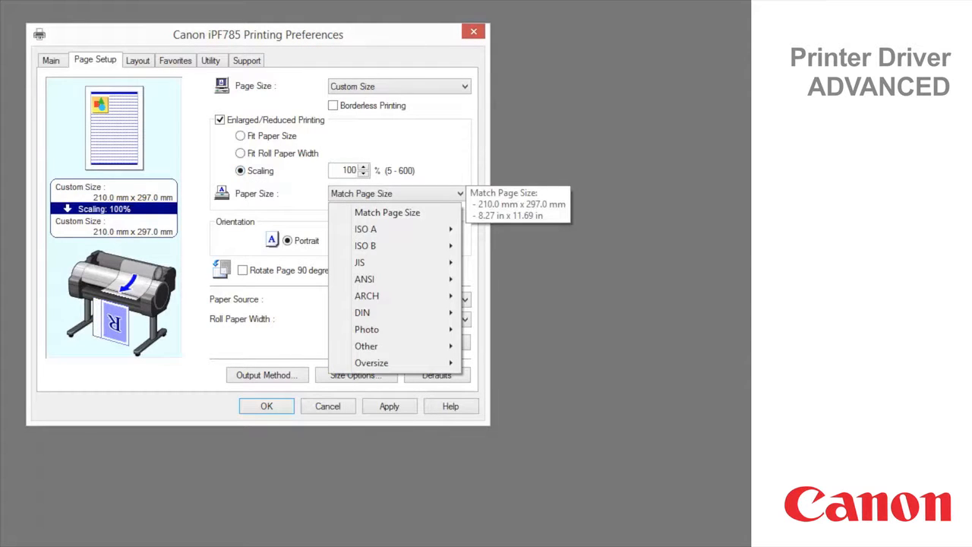
click(387, 212)
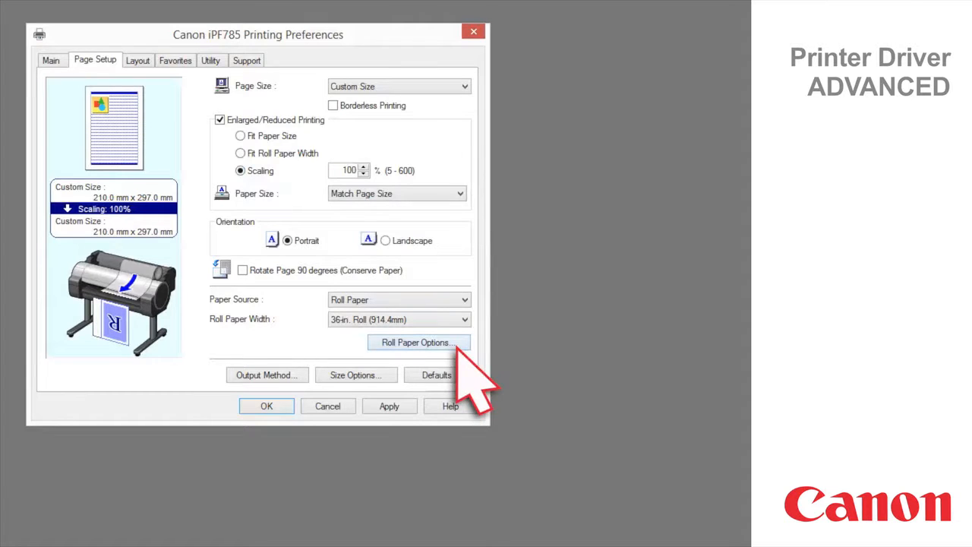
Keep Automatic Cutting at Yes with Banner Printing off, then show the Layout settings
click(418, 341)
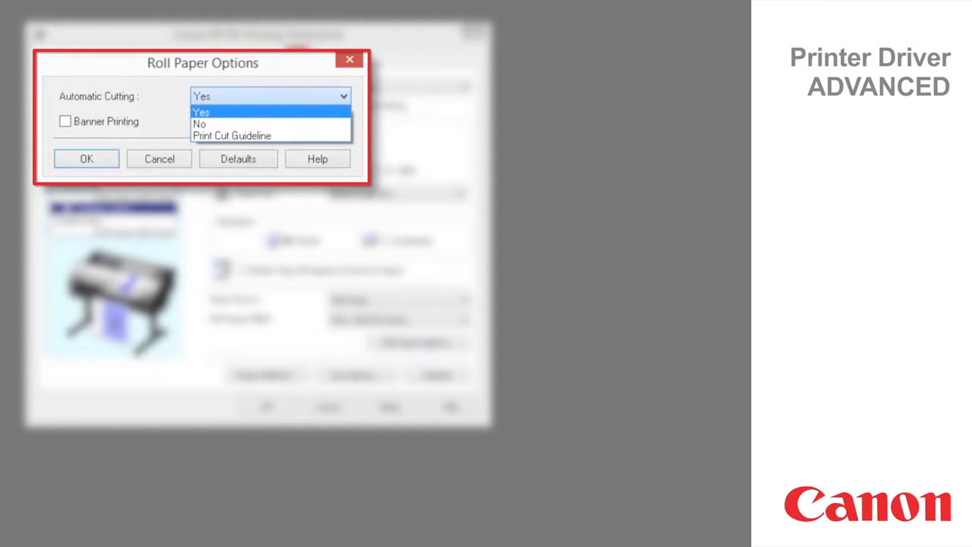
click(204, 111)
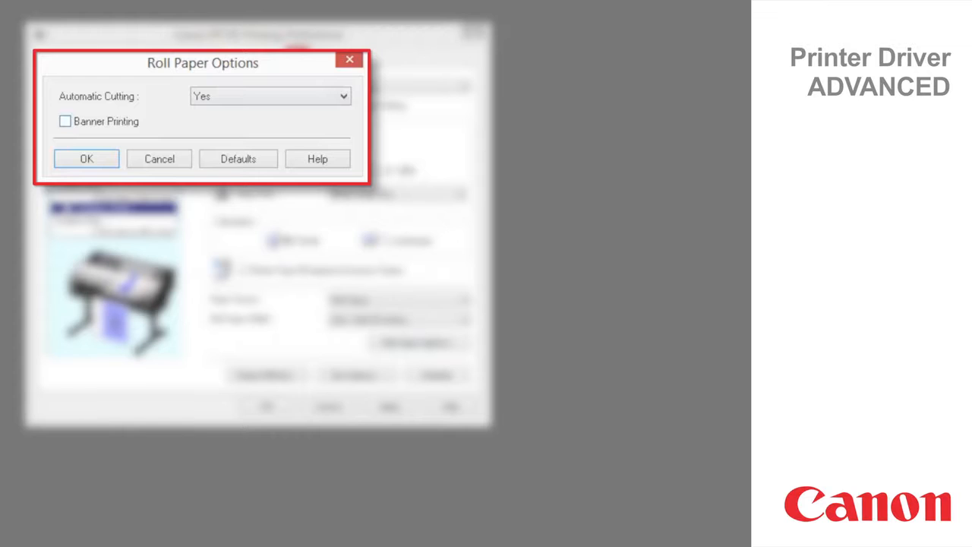
click(59, 120)
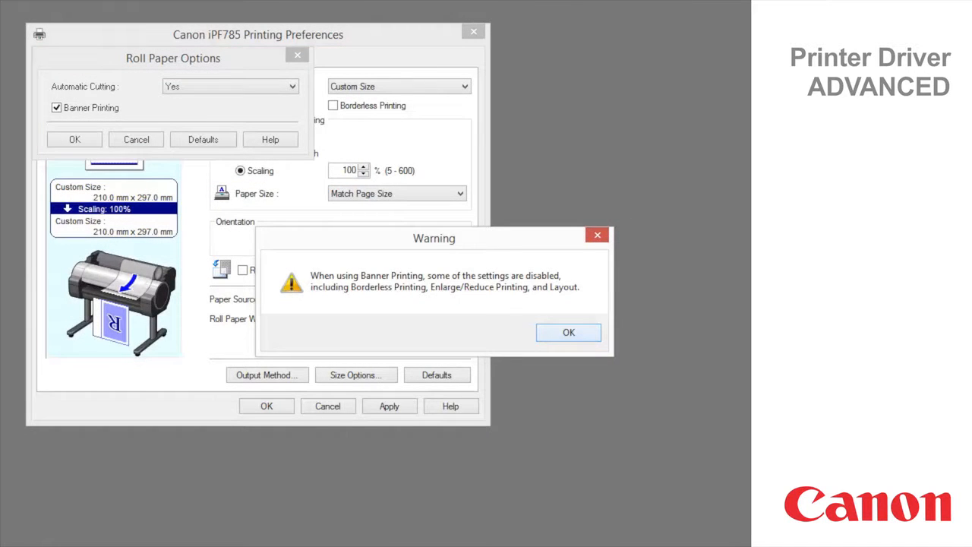
click(568, 332)
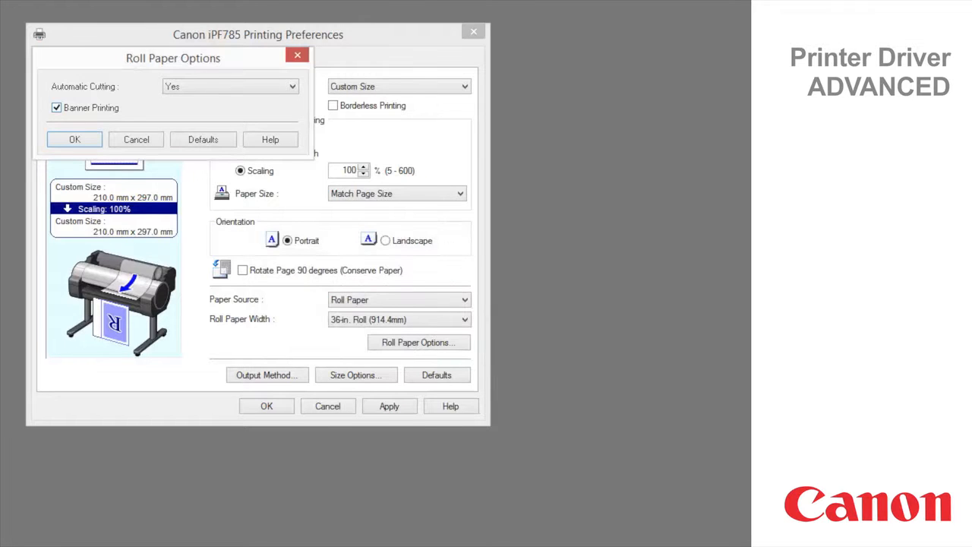
click(54, 107)
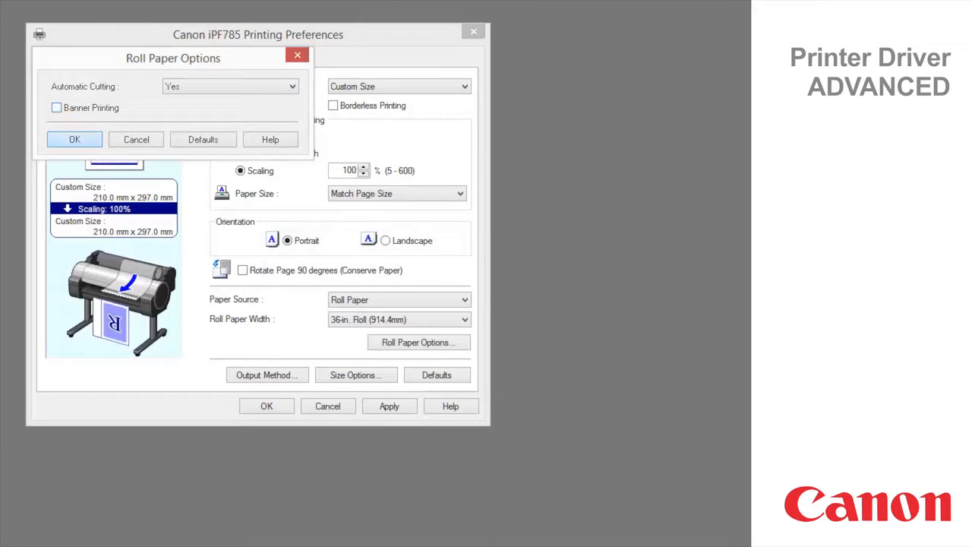
click(74, 139)
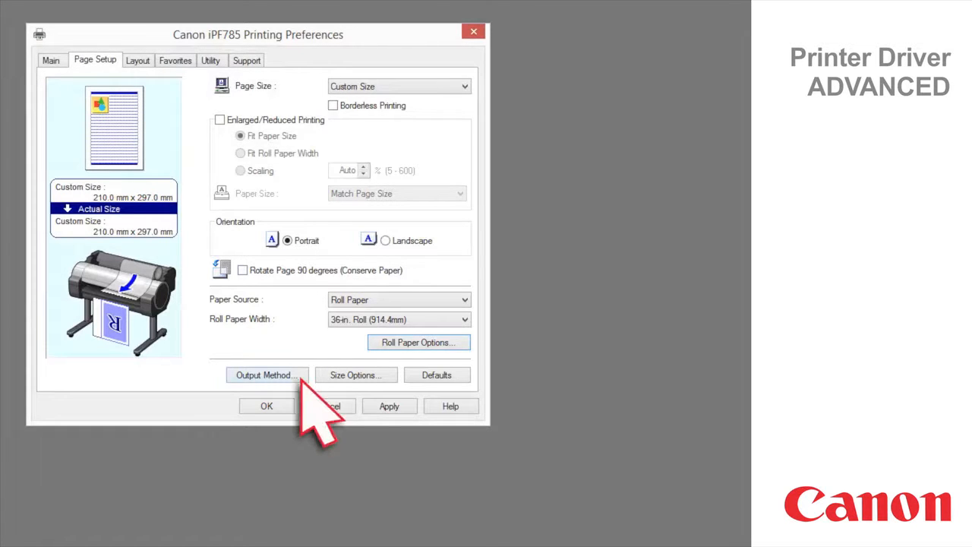
click(266, 374)
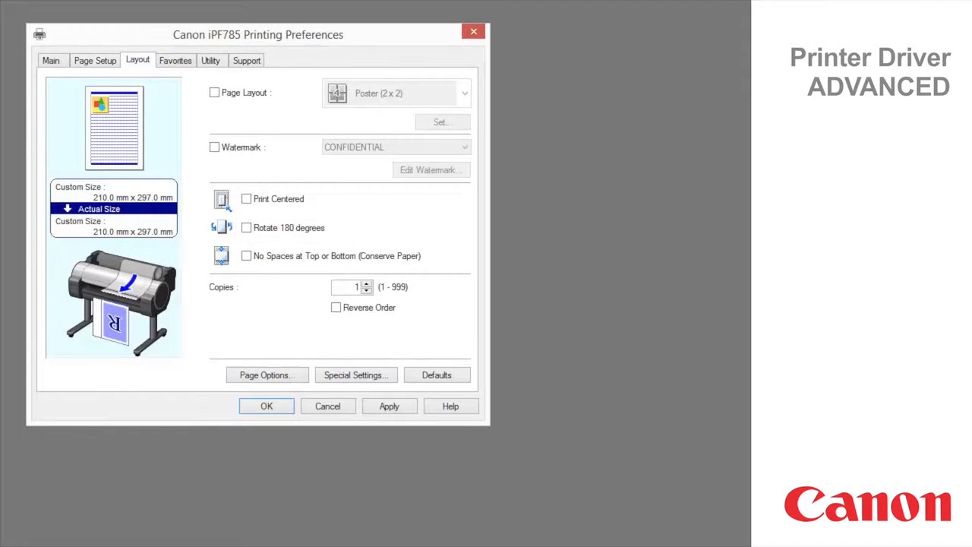
mouse_move(235, 190)
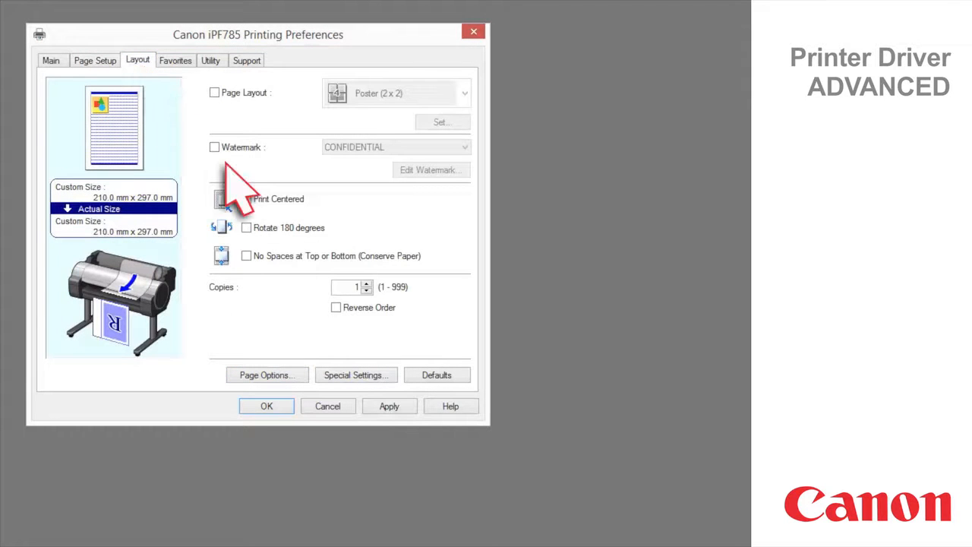
mouse_move(246, 198)
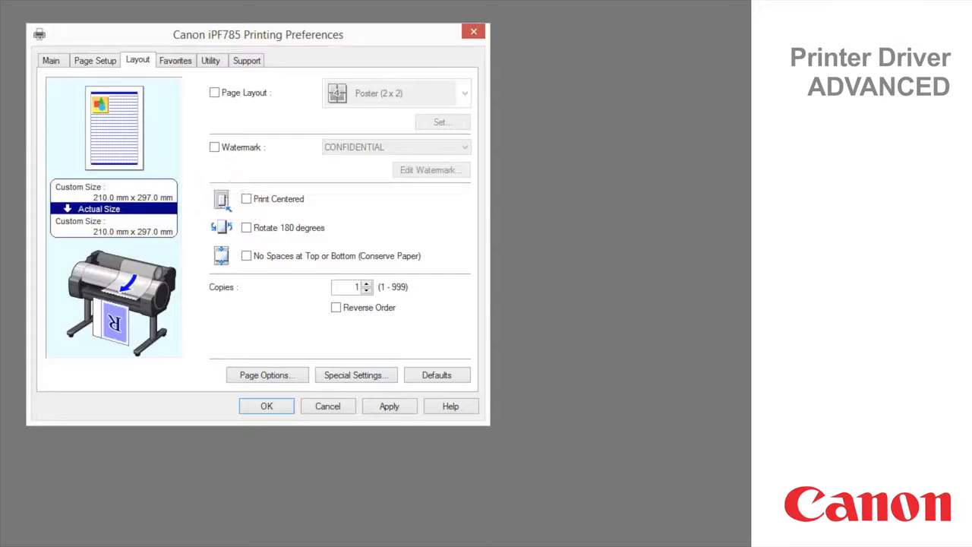
Enable watermarking and add a watermark named 'Test' positioned slightly higher on the page
click(213, 147)
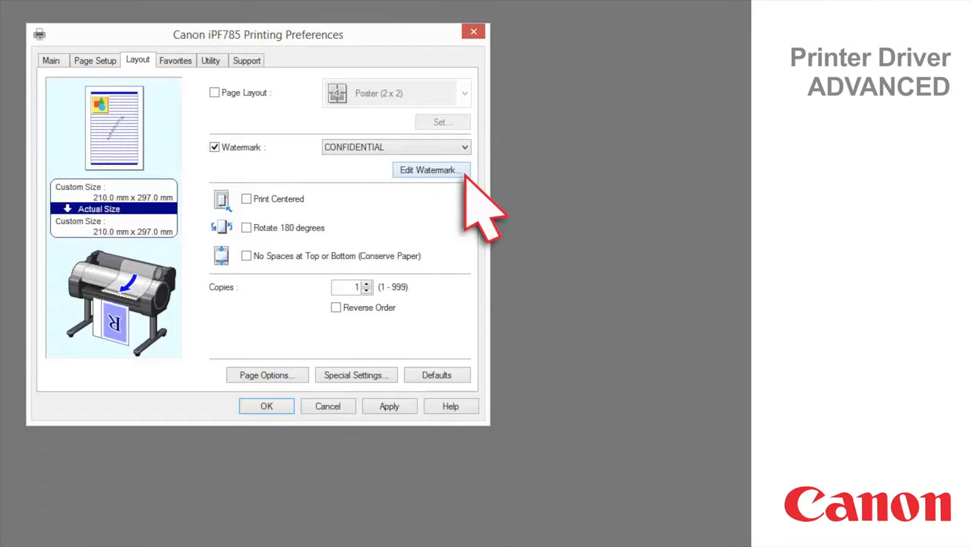
click(430, 170)
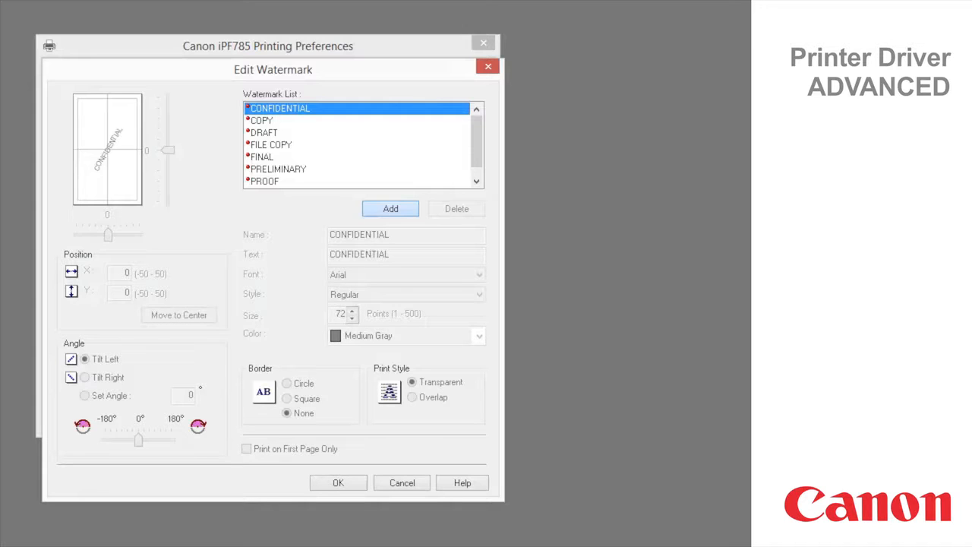
click(391, 208)
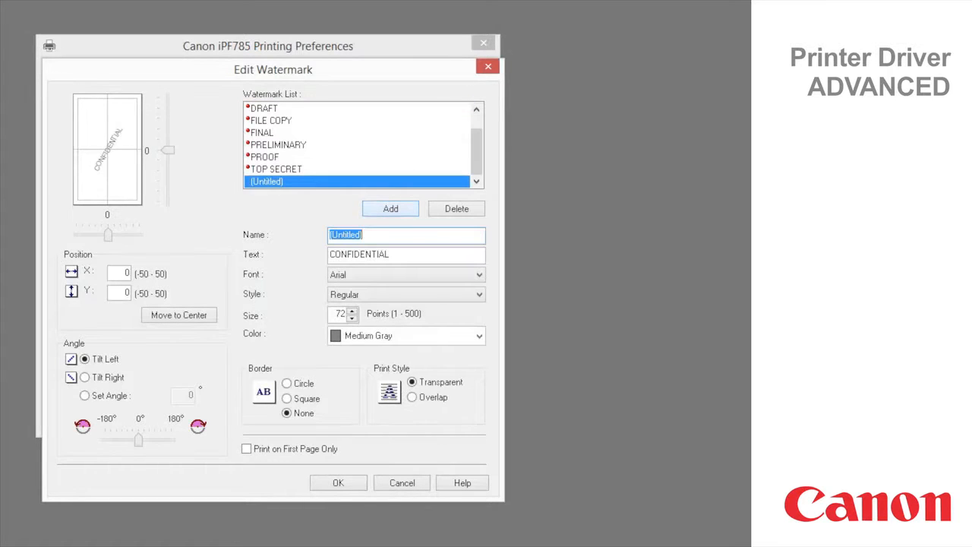
text(T)
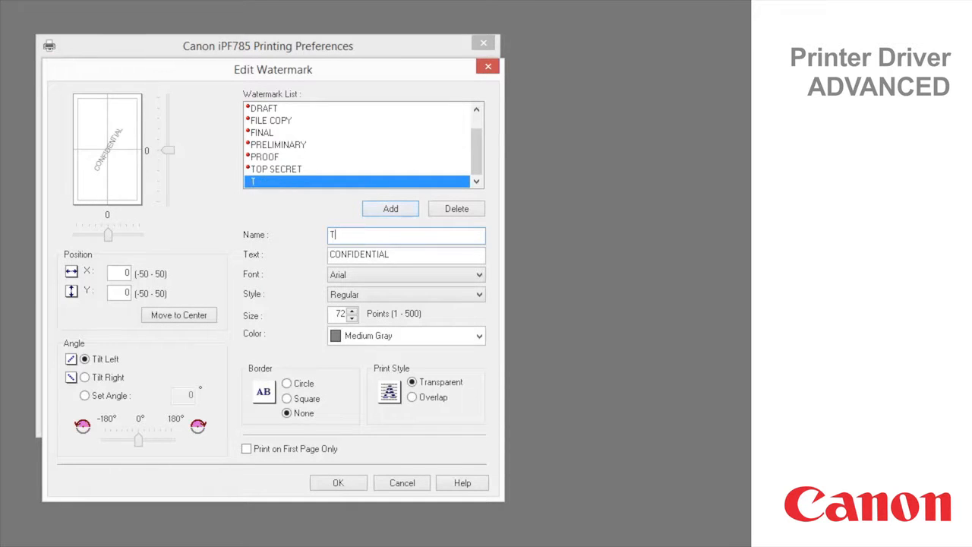
text(est)
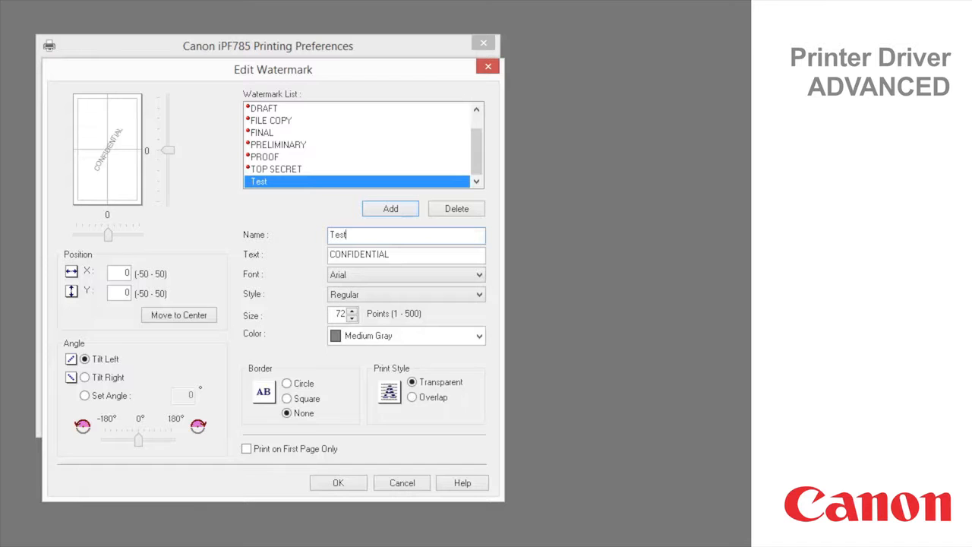
drag(167, 151, 167, 141)
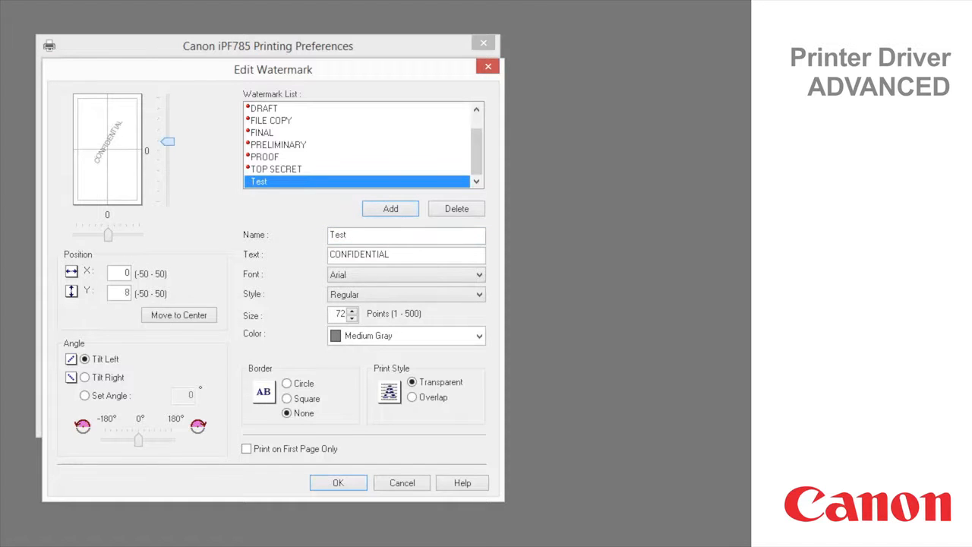
click(338, 482)
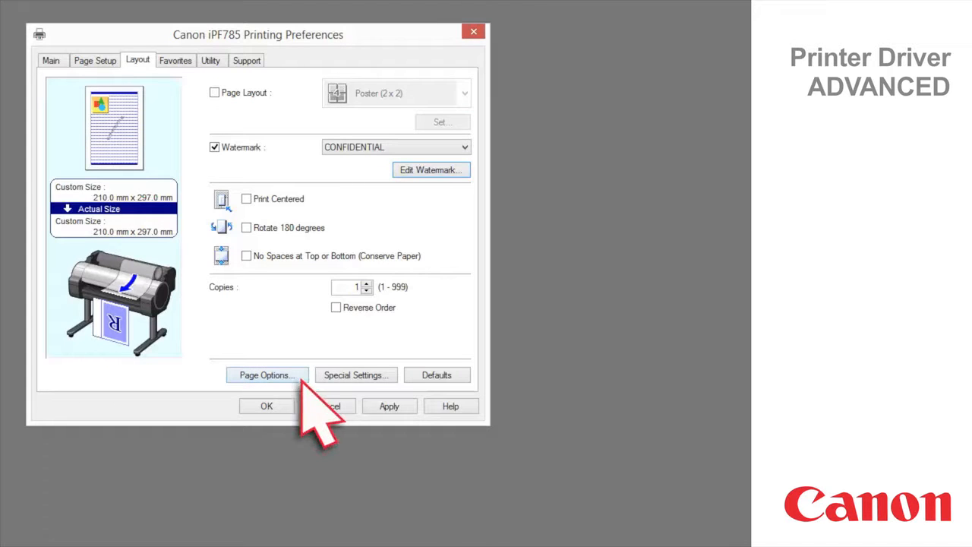
Review Page Options with date, user name and page number off, then show Utility maintenance
click(266, 374)
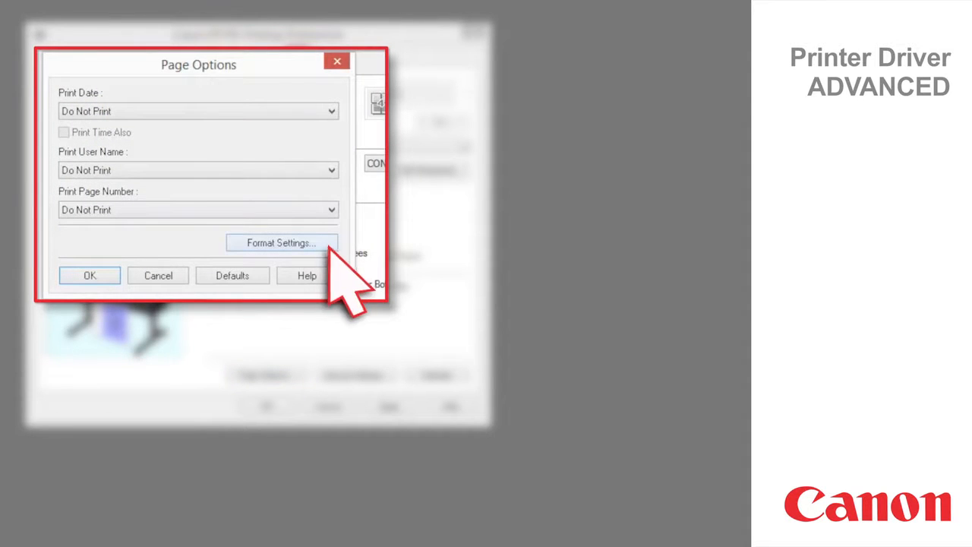
click(280, 242)
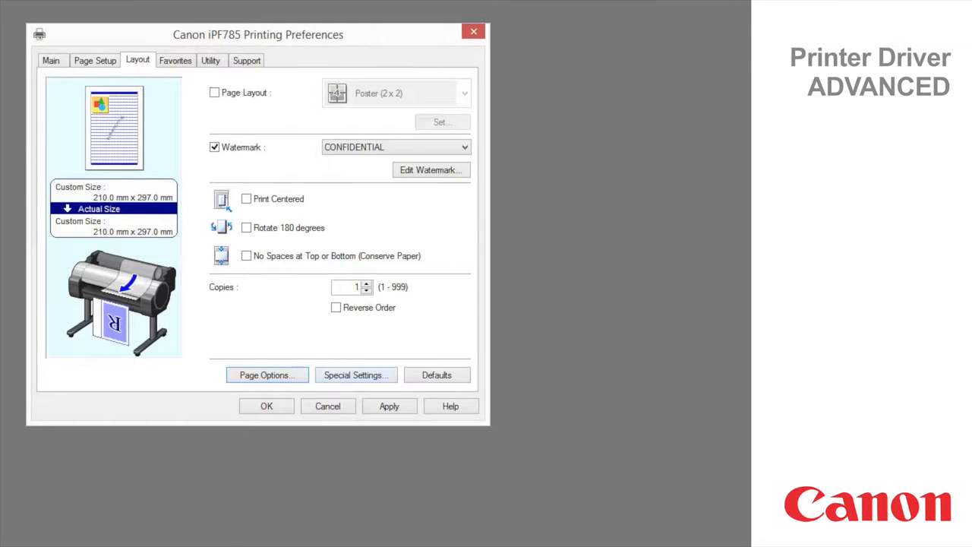
click(355, 374)
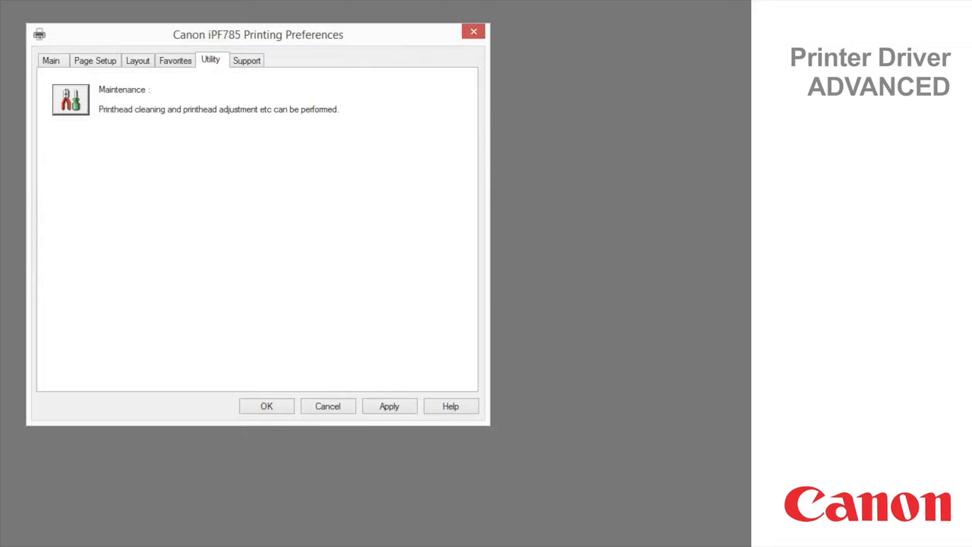
mouse_move(91, 141)
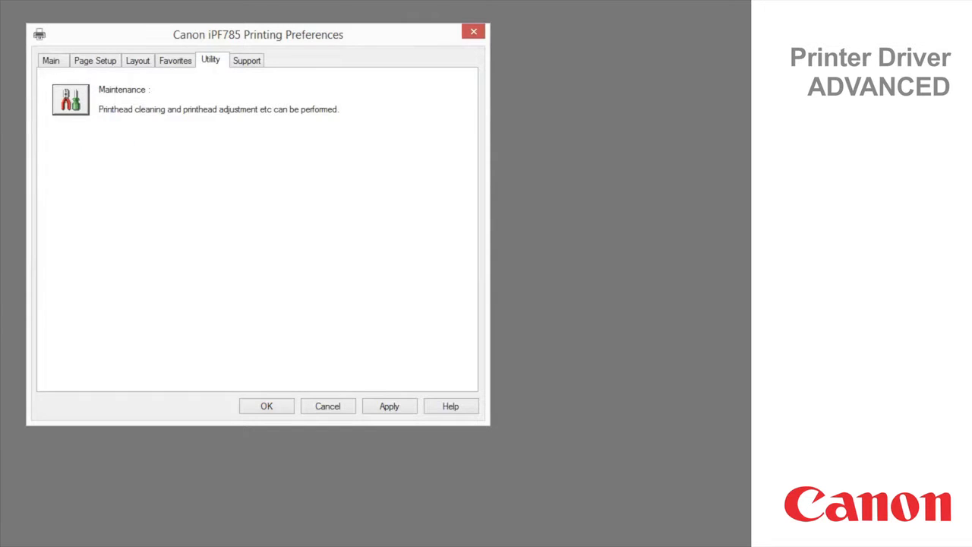
click(67, 100)
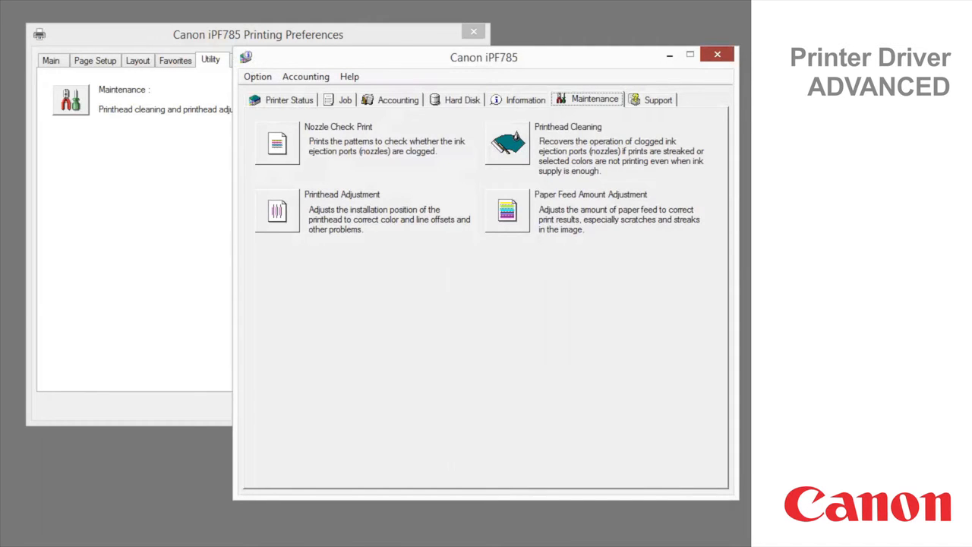
click(716, 54)
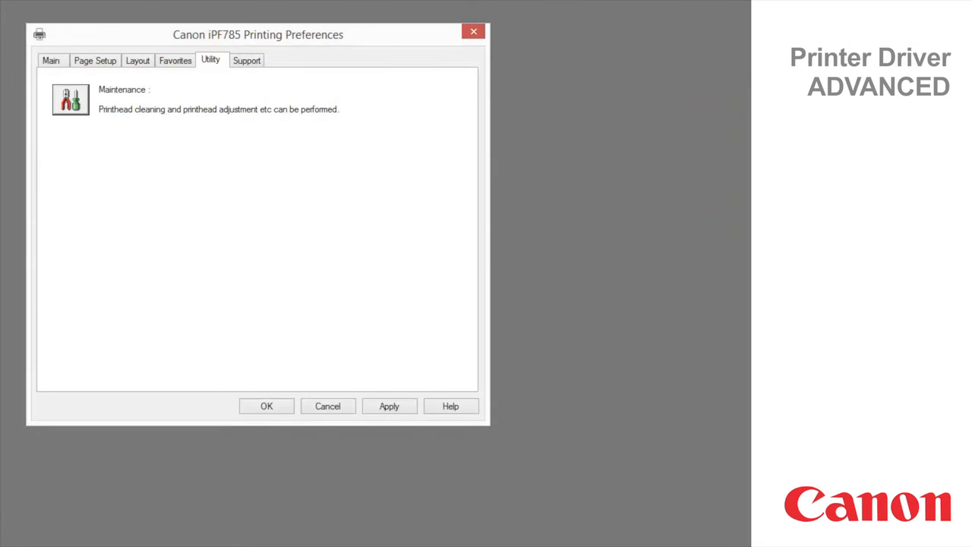